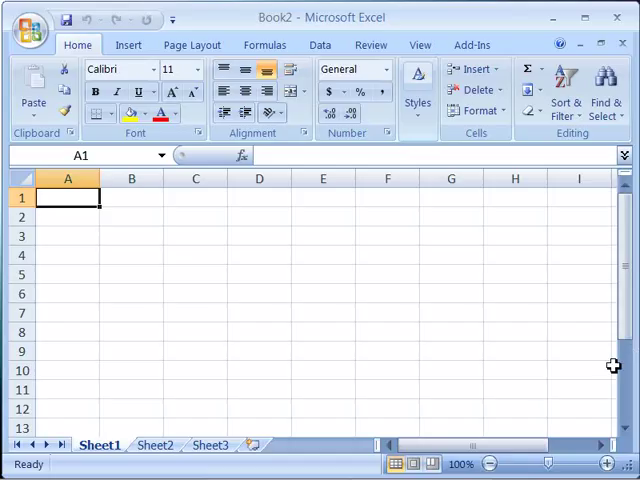
pyautogui.moveTo(370, 330)
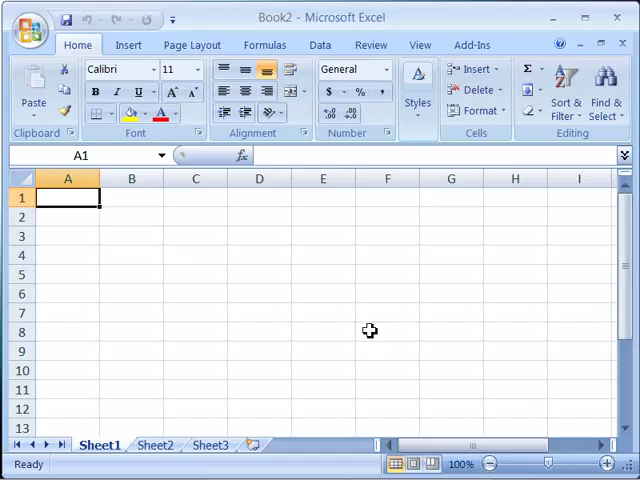
pyautogui.moveTo(258, 354)
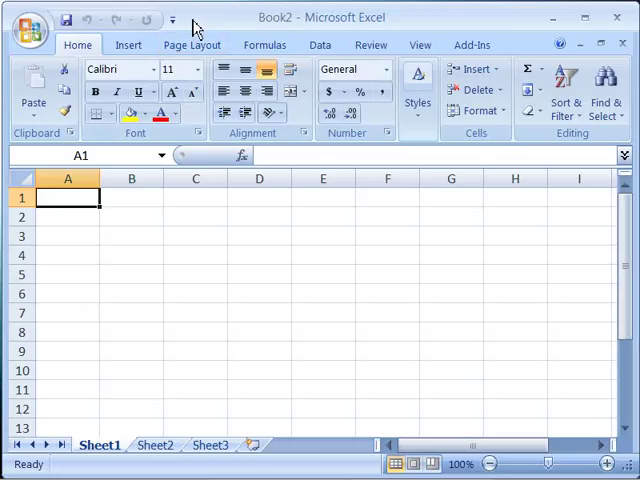
pyautogui.moveTo(188, 30)
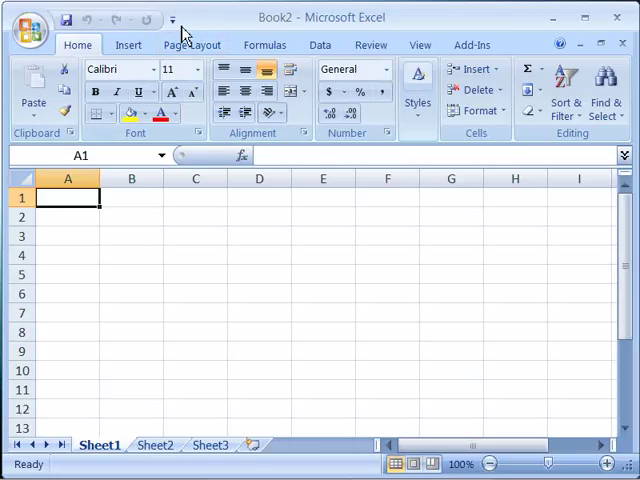
pyautogui.moveTo(172, 20)
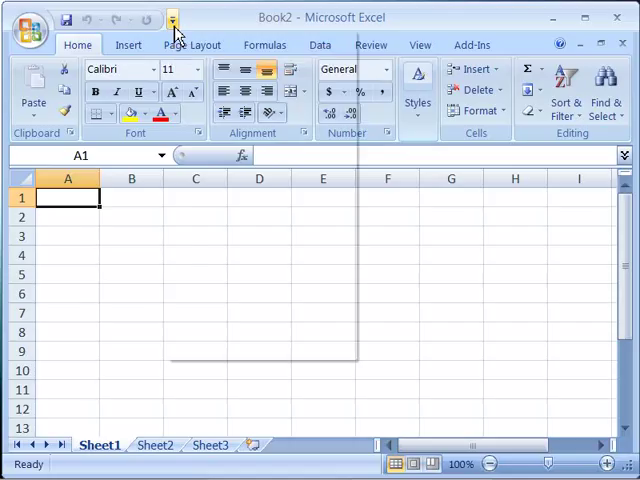
# - Move the Quick Access Toolbar to show below the ribbon
pyautogui.click(172, 18)
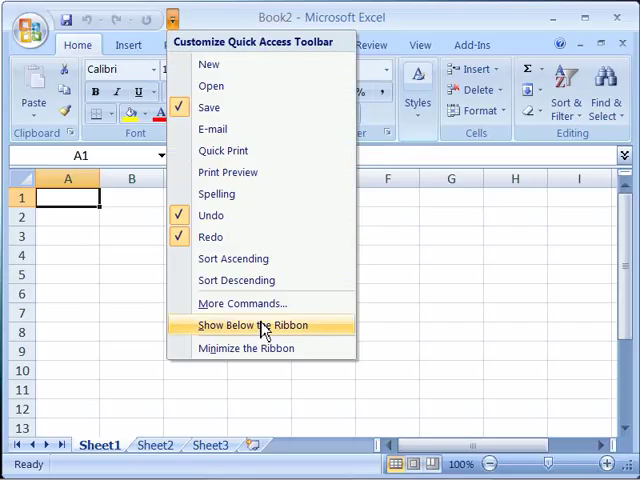
pyautogui.moveTo(318, 332)
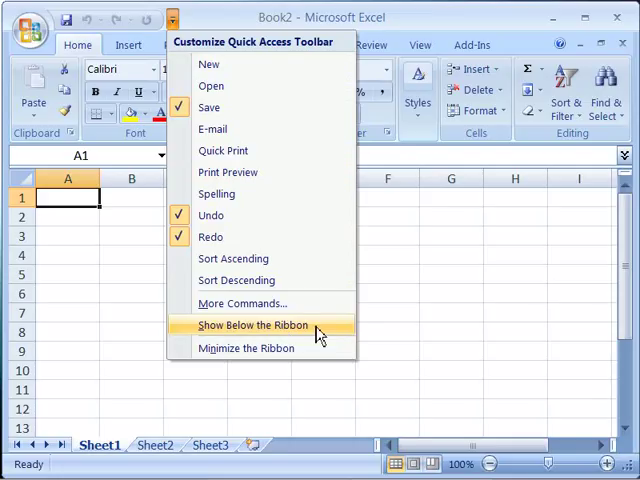
pyautogui.click(252, 324)
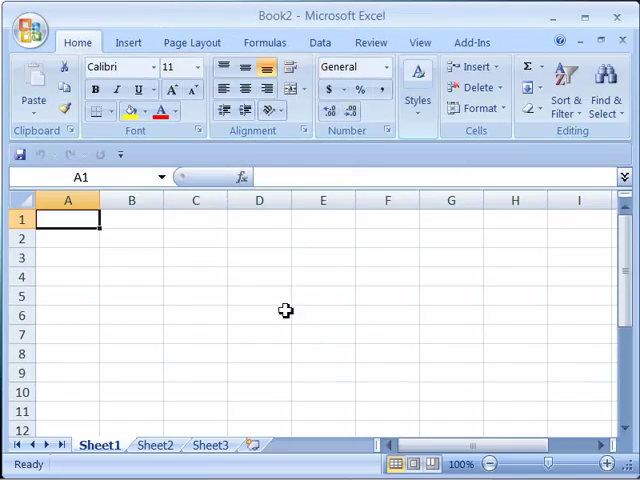
pyautogui.moveTo(150, 172)
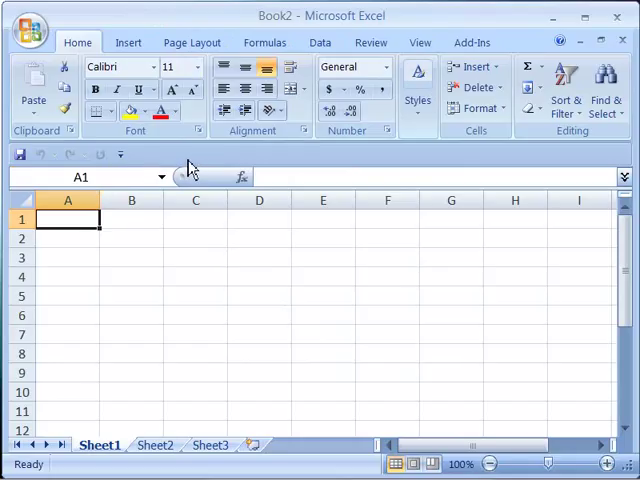
pyautogui.moveTo(310, 168)
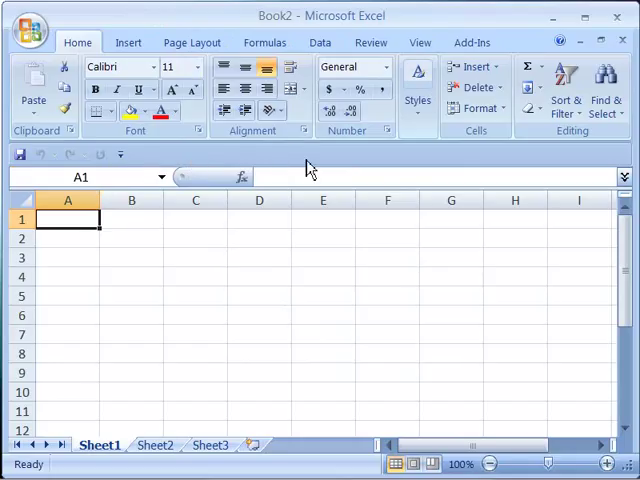
pyautogui.moveTo(284, 320)
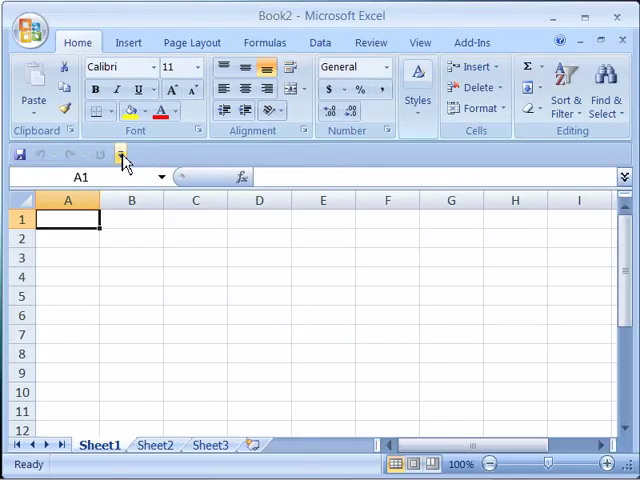
# - Return the Quick Access Toolbar above the ribbon and reopen its customize menu
pyautogui.click(120, 152)
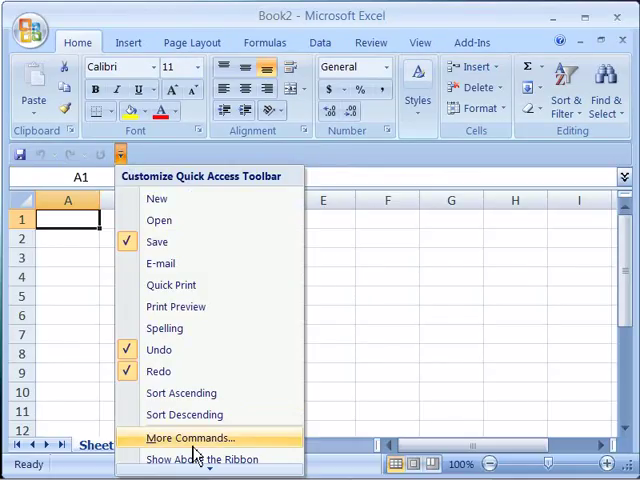
pyautogui.moveTo(200, 460)
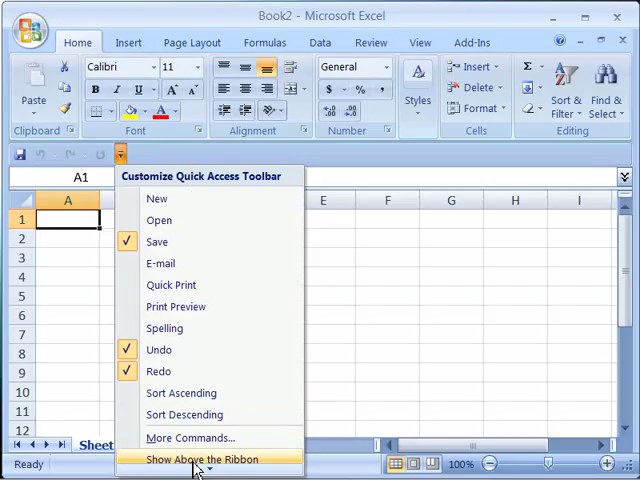
pyautogui.click(200, 460)
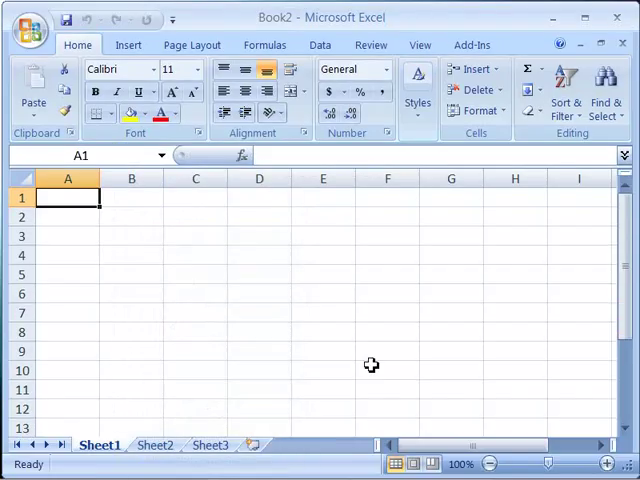
pyautogui.moveTo(400, 28)
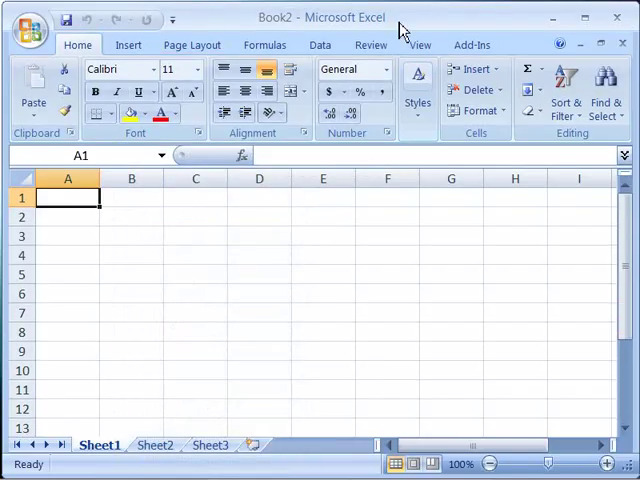
pyautogui.moveTo(378, 30)
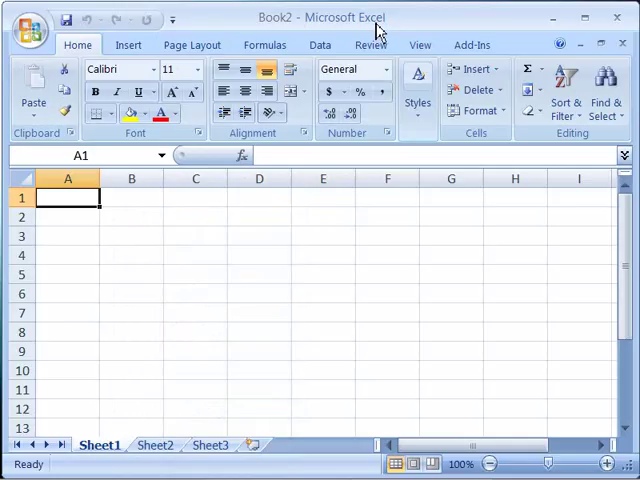
pyautogui.click(172, 20)
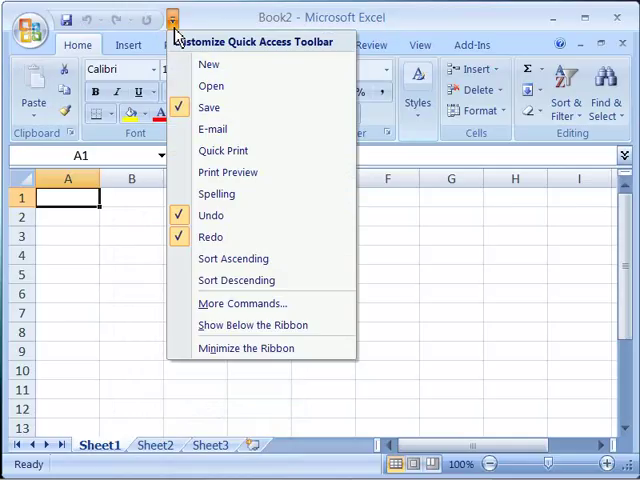
pyautogui.moveTo(242, 304)
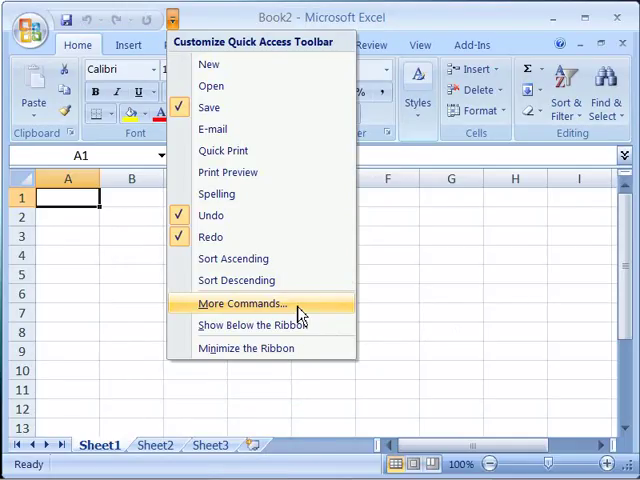
pyautogui.click(244, 304)
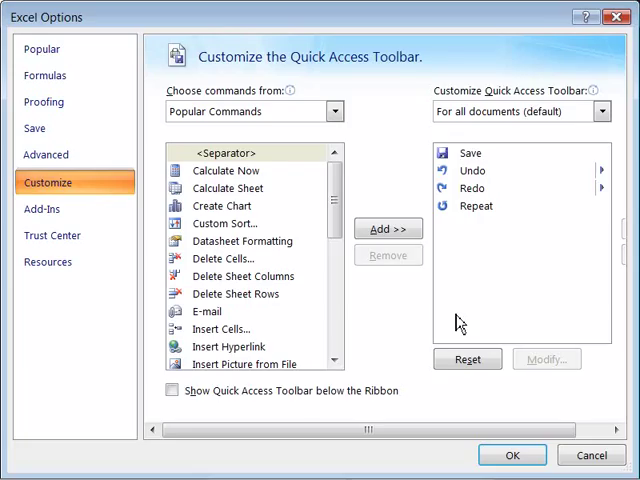
pyautogui.moveTo(256, 216)
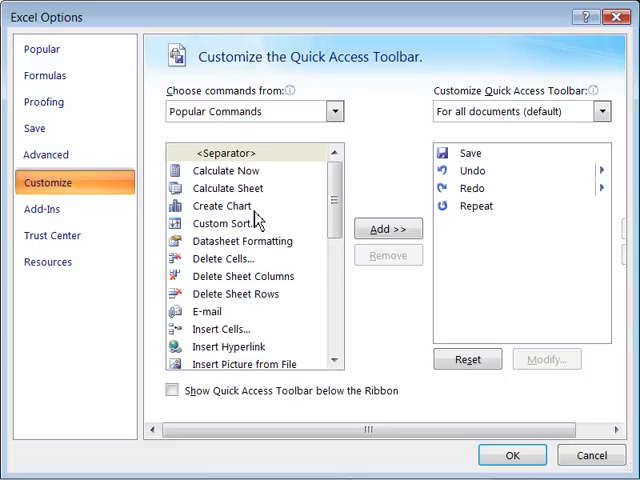
pyautogui.moveTo(264, 196)
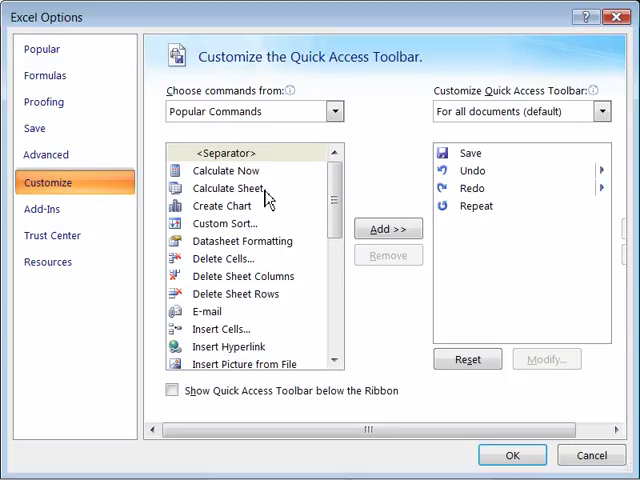
pyautogui.click(222, 258)
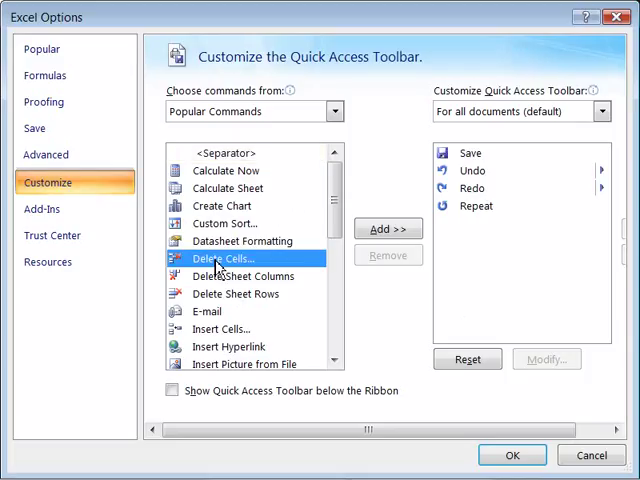
pyautogui.moveTo(388, 228)
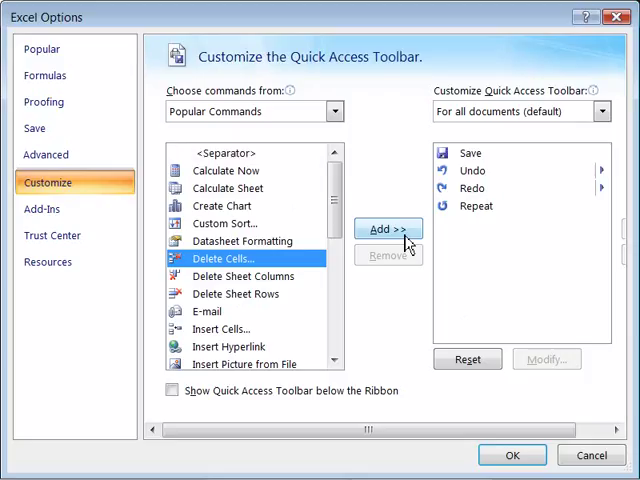
pyautogui.moveTo(590, 456)
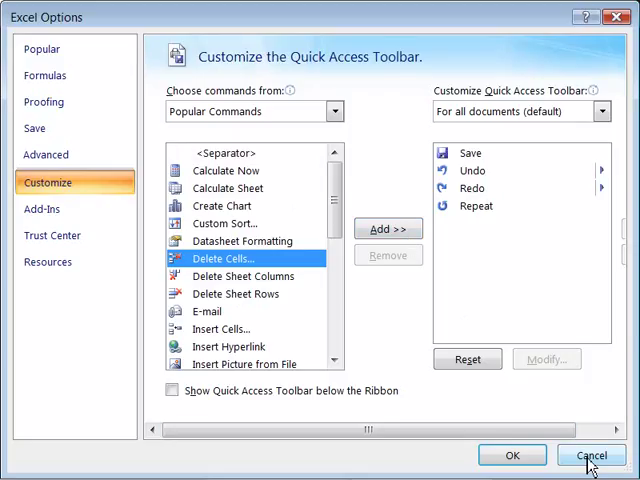
pyautogui.click(590, 456)
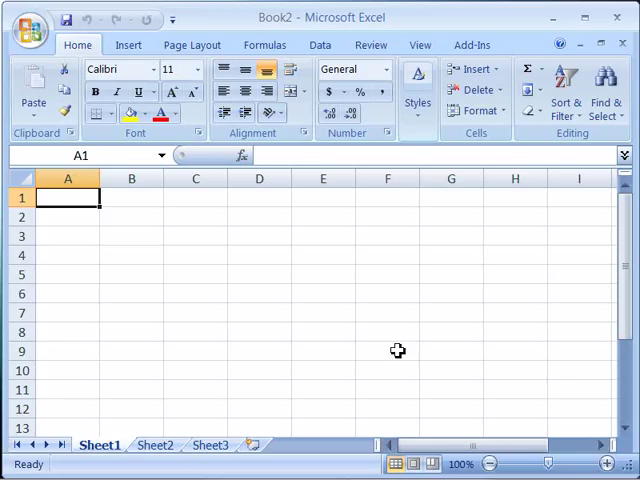
pyautogui.moveTo(380, 308)
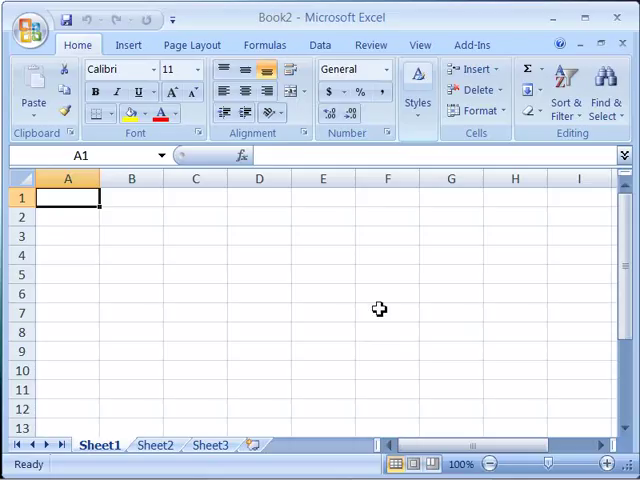
pyautogui.moveTo(368, 308)
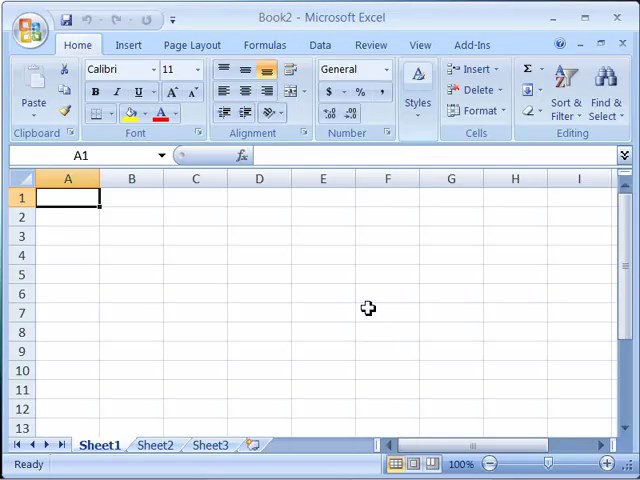
pyautogui.moveTo(264, 44)
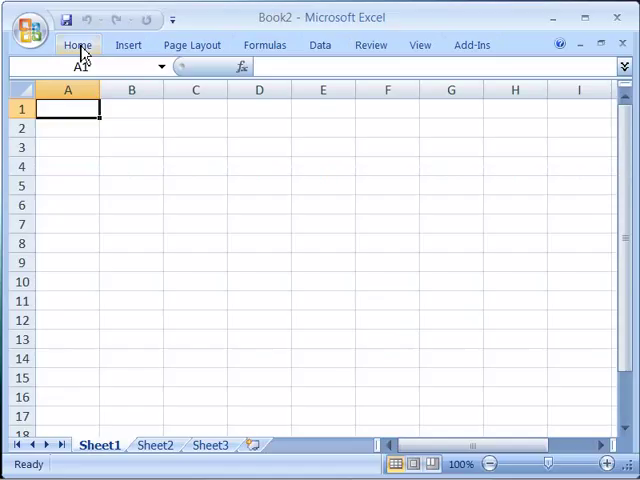
pyautogui.click(76, 44)
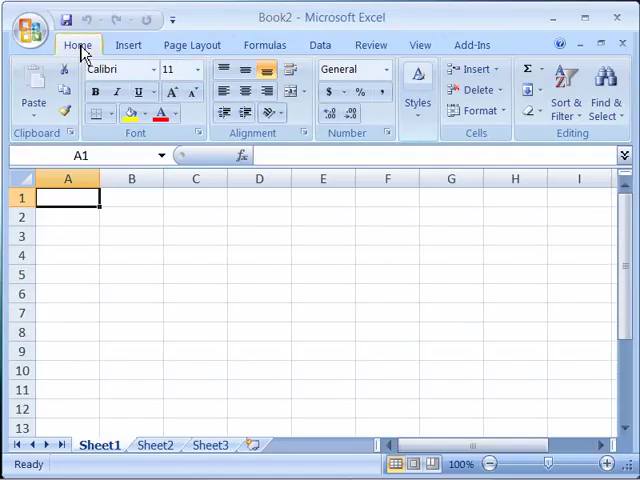
pyautogui.moveTo(292, 156)
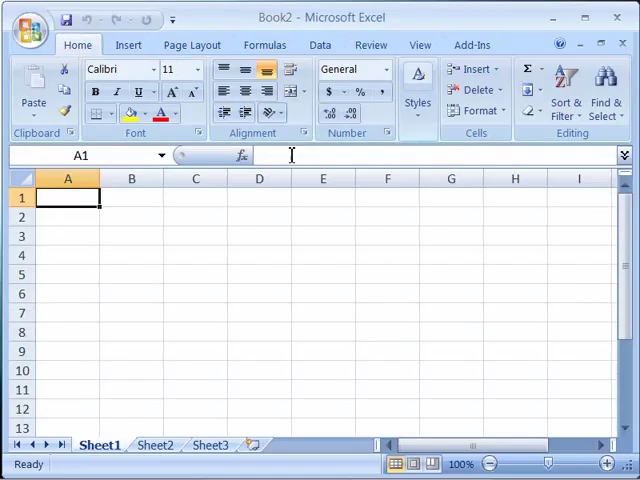
pyautogui.moveTo(290, 158)
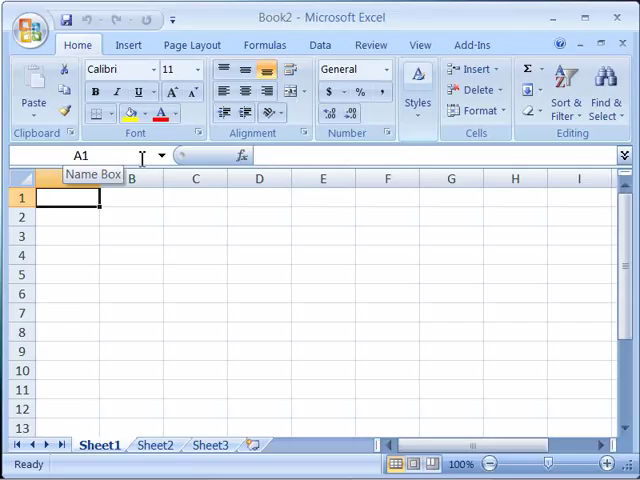
pyautogui.moveTo(292, 156)
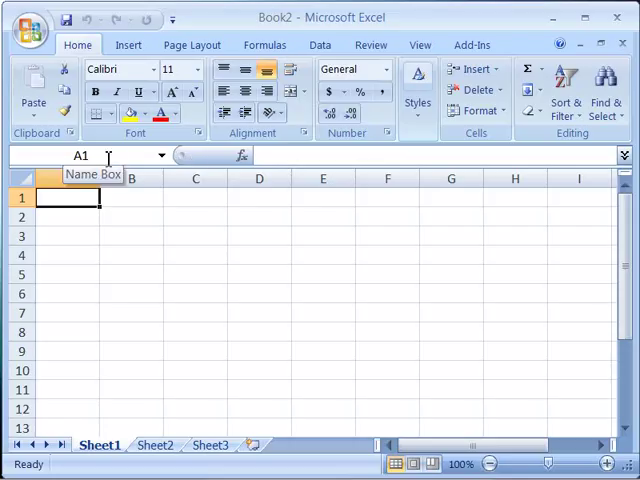
pyautogui.moveTo(288, 158)
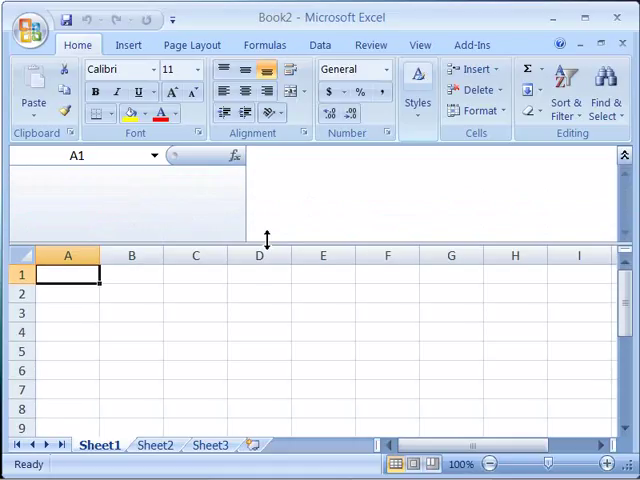
pyautogui.moveTo(268, 240); pyautogui.dragTo(280, 218)
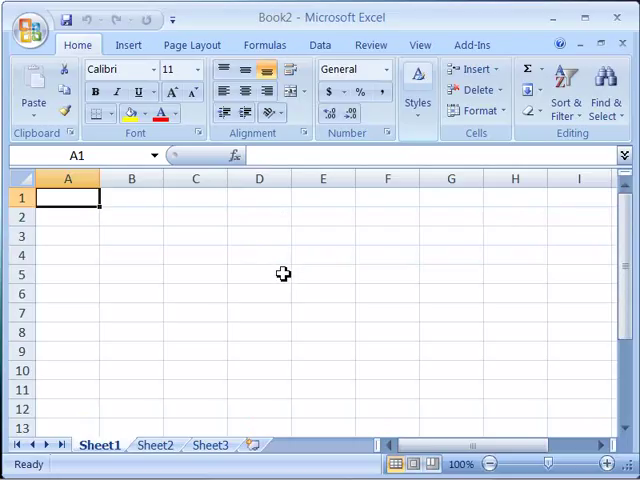
pyautogui.moveTo(276, 274)
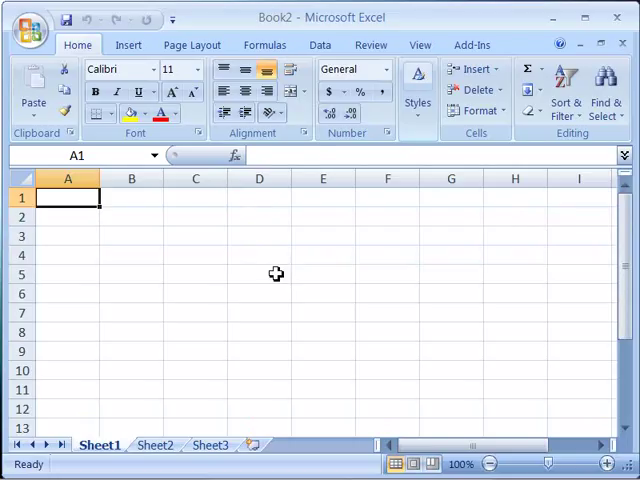
pyautogui.moveTo(272, 284)
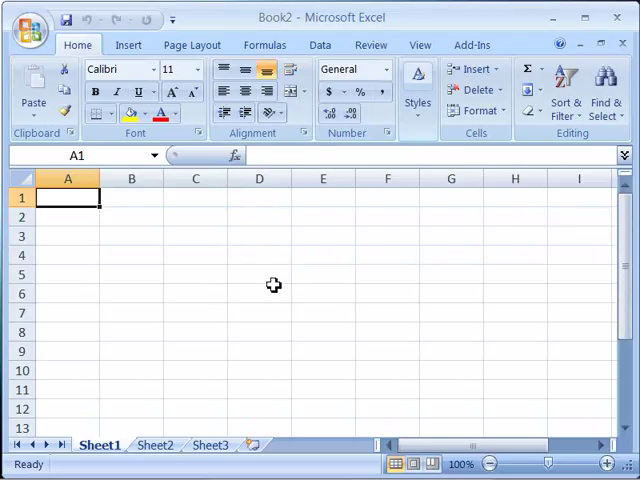
pyautogui.moveTo(420, 44)
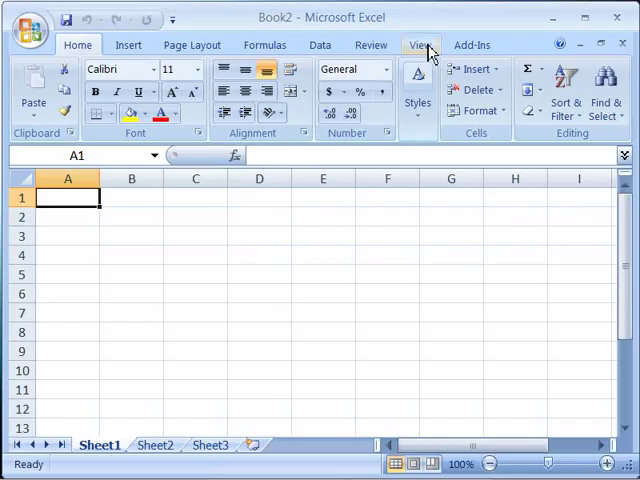
# - From the View Show/Hide group, hide the Formula Bar and then show it again
pyautogui.click(420, 44)
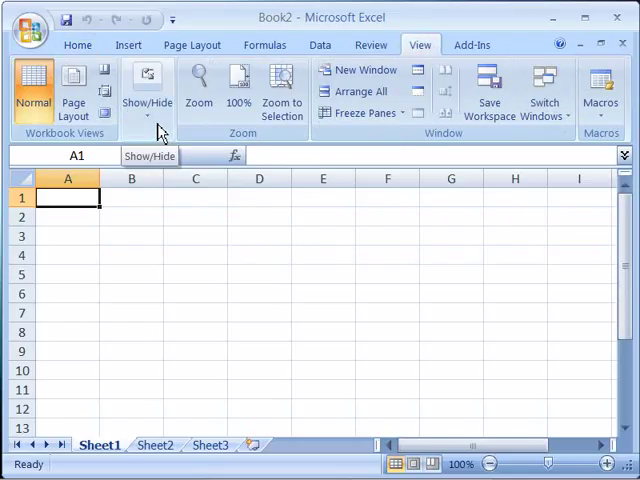
pyautogui.click(148, 90)
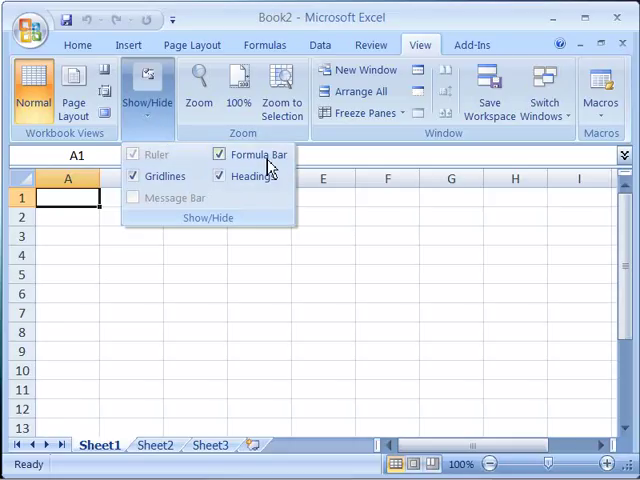
pyautogui.click(258, 154)
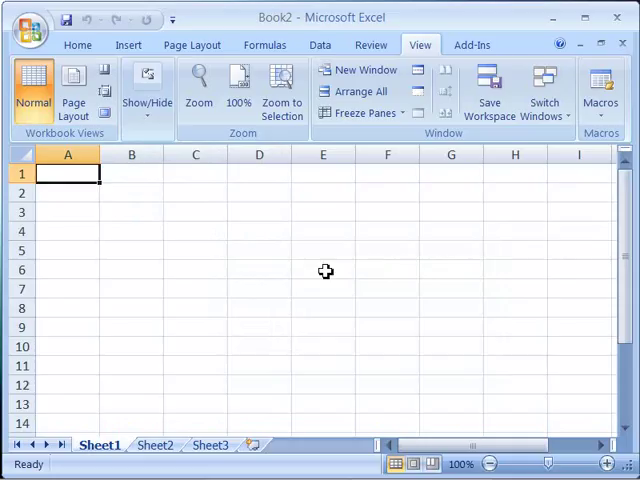
pyautogui.moveTo(168, 138)
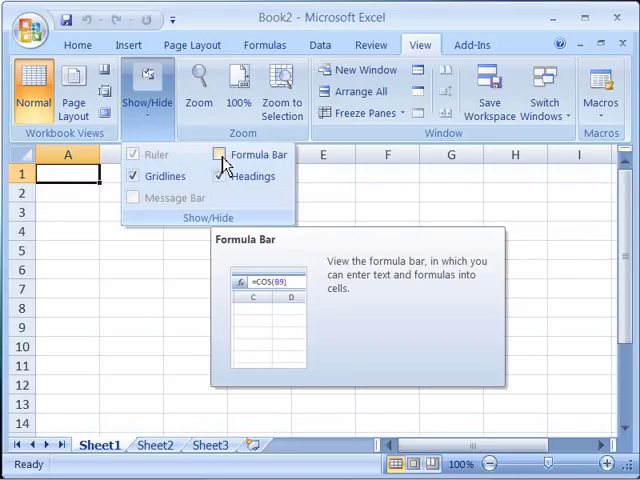
pyautogui.click(220, 154)
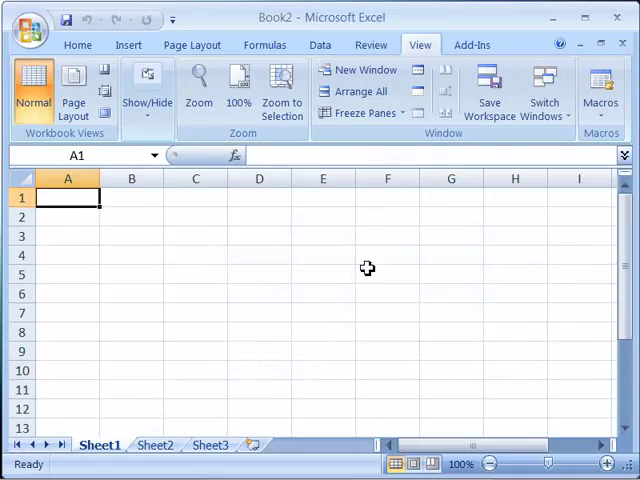
pyautogui.moveTo(284, 288)
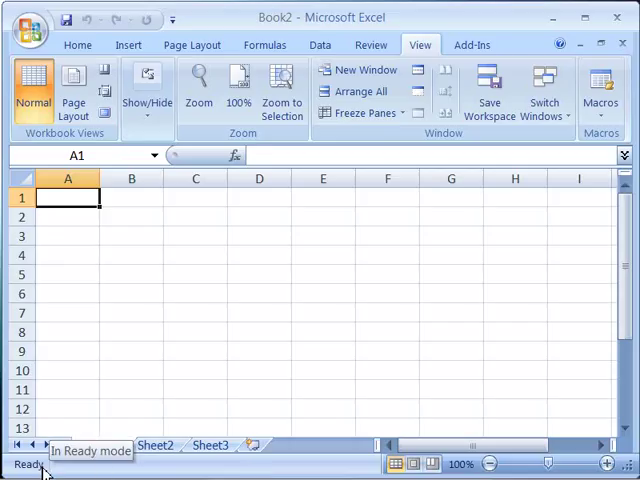
pyautogui.click(100, 444)
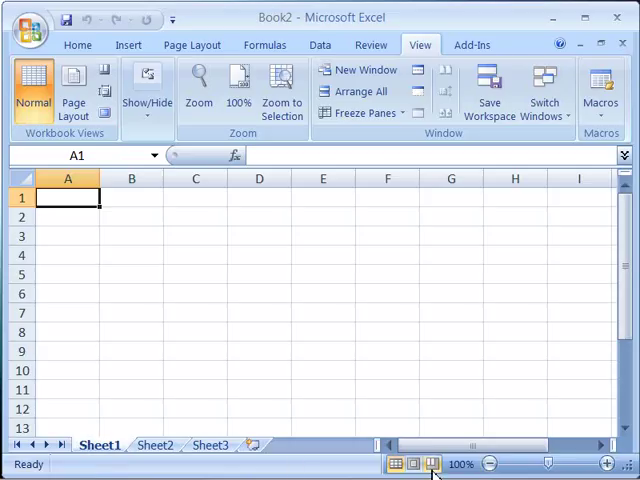
pyautogui.moveTo(460, 464)
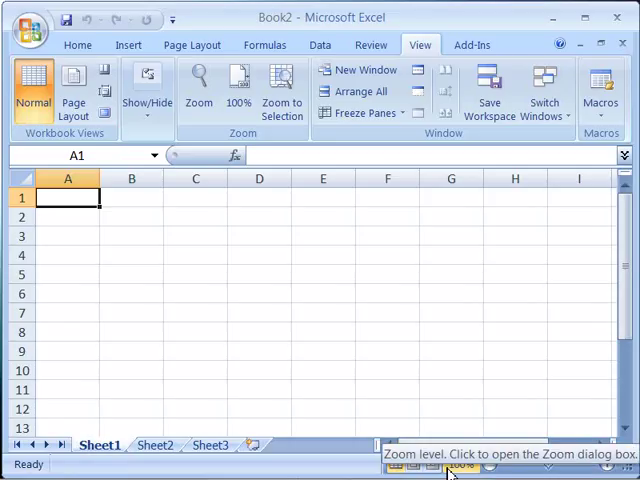
pyautogui.moveTo(162, 418)
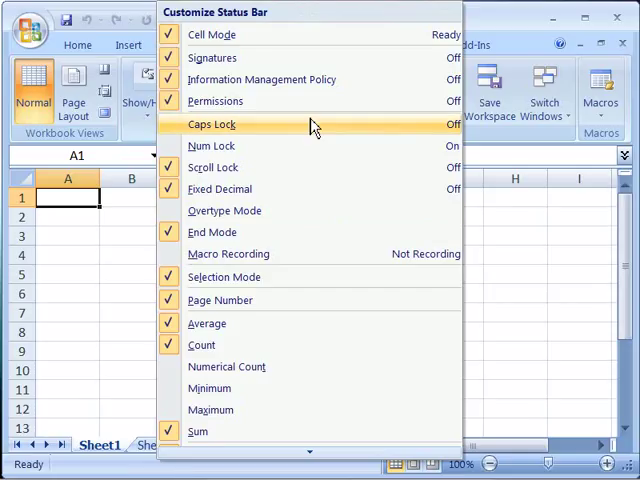
pyautogui.moveTo(224, 132)
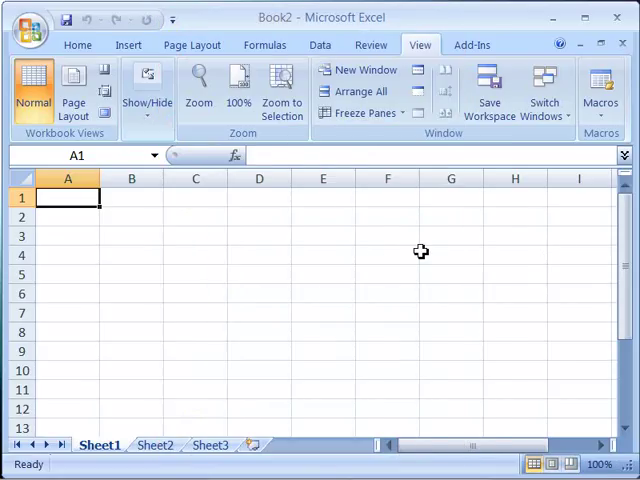
pyautogui.moveTo(208, 288)
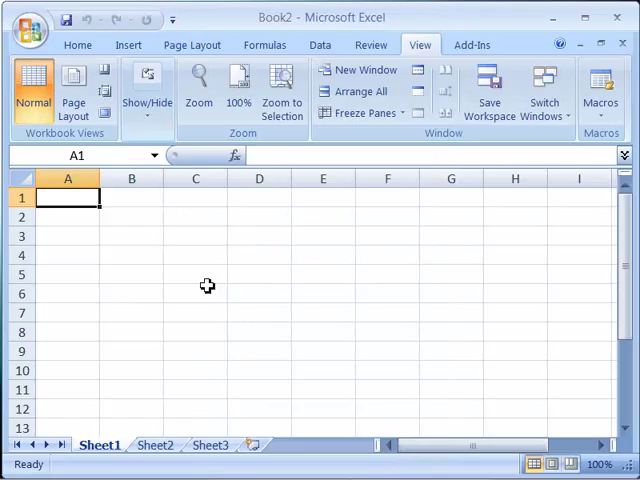
pyautogui.moveTo(228, 288)
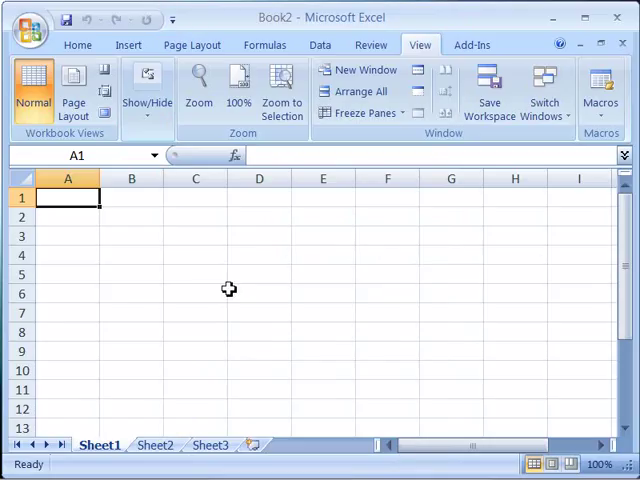